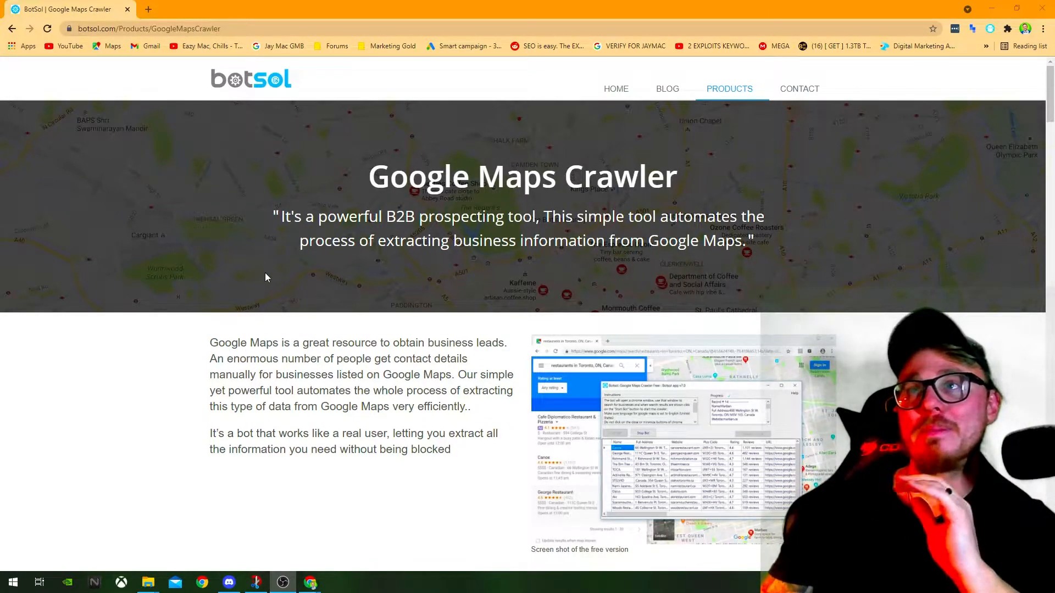
{"action": "mouse_move", "coordinate": [261, 292]}
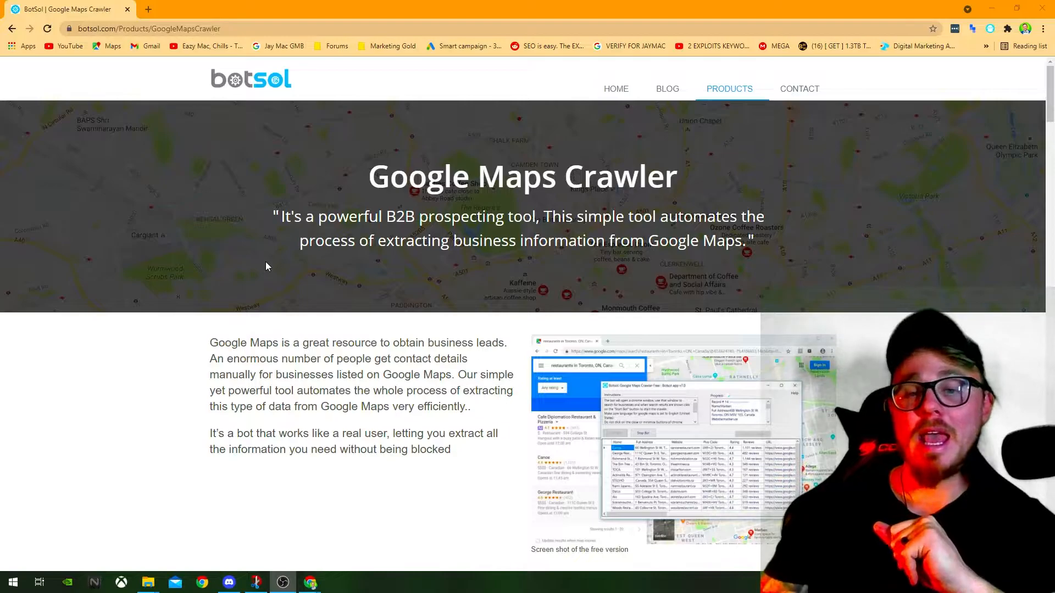
{"action": "mouse_move", "coordinate": [350, 290]}
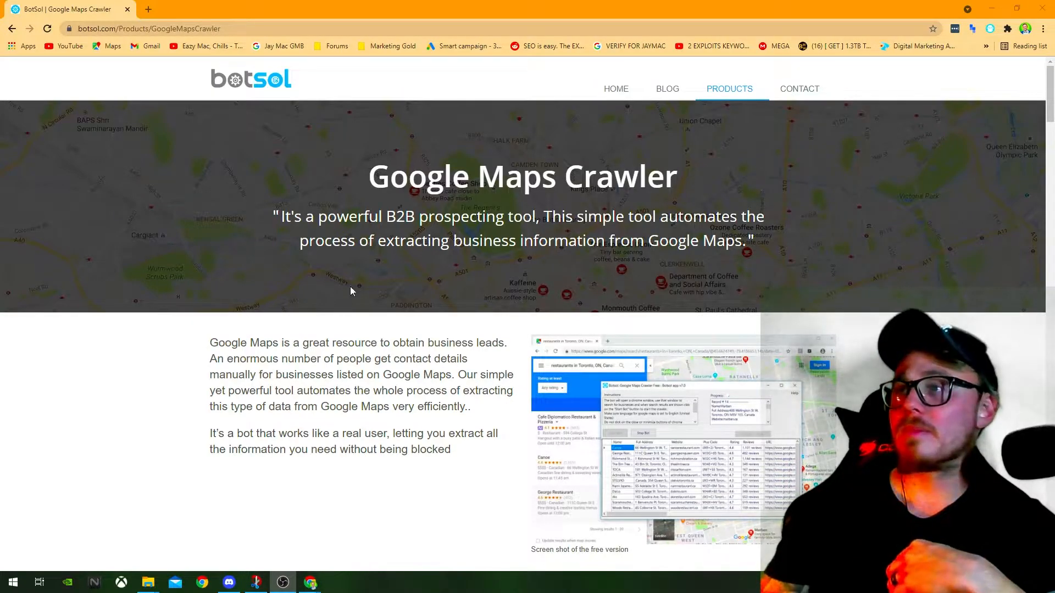
Run the Botsol Crawler setup wizard through installation, then close the completed installer
{"action": "scroll", "scroll_direction": "down", "scroll_amount": 3}
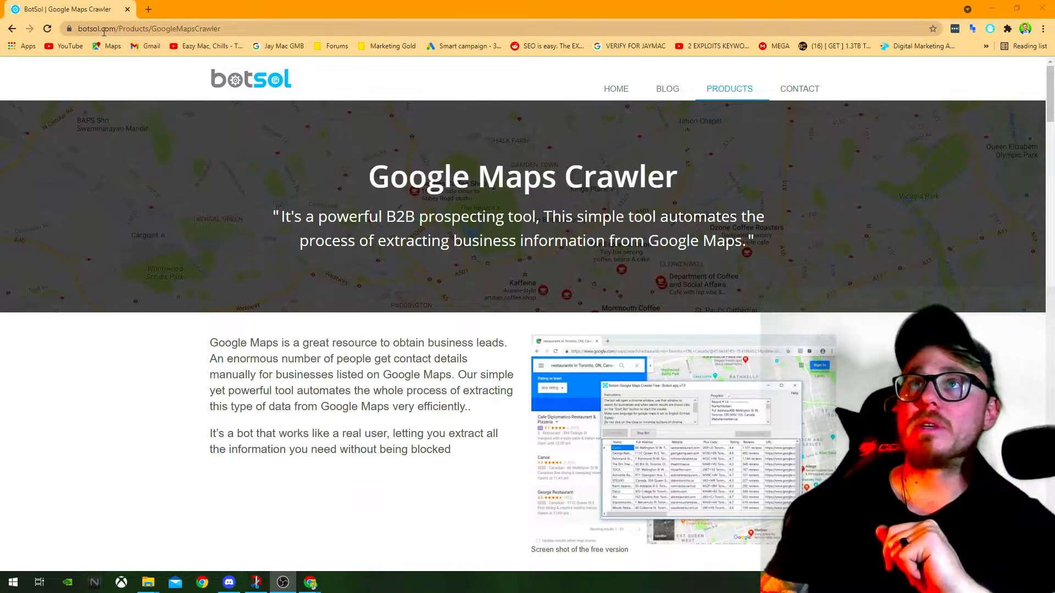
{"action": "scroll", "scroll_direction": "down", "scroll_amount": 3}
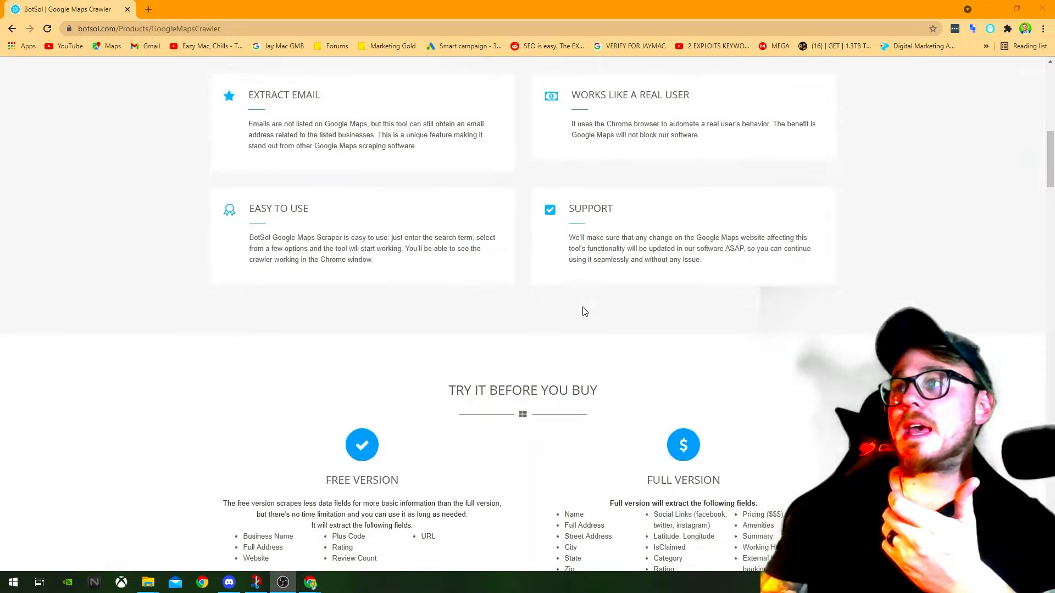
{"action": "scroll", "scroll_direction": "down", "scroll_amount": 3}
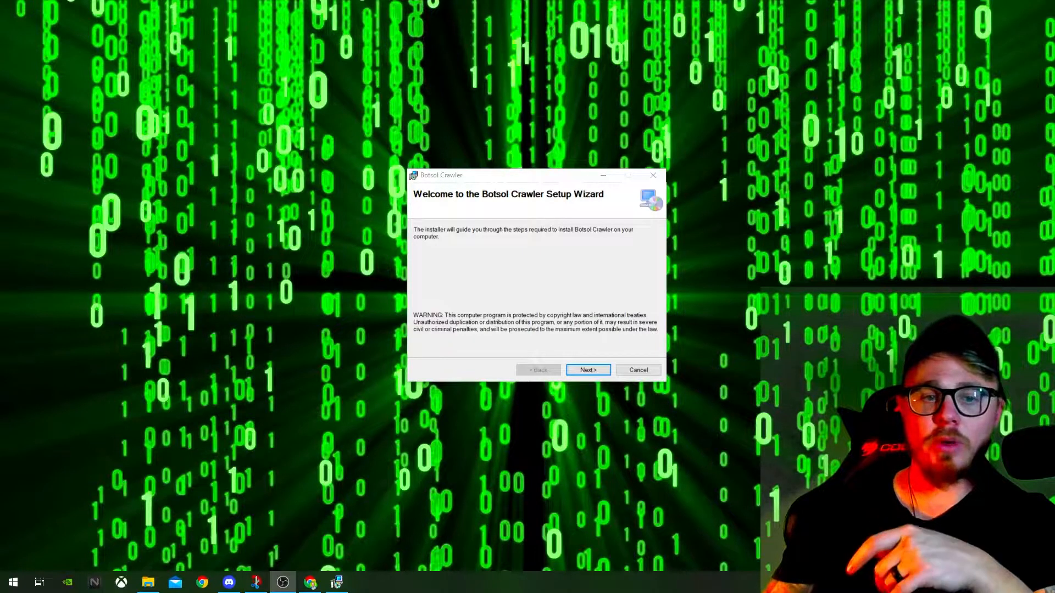
{"action": "mouse_move", "coordinate": [538, 273]}
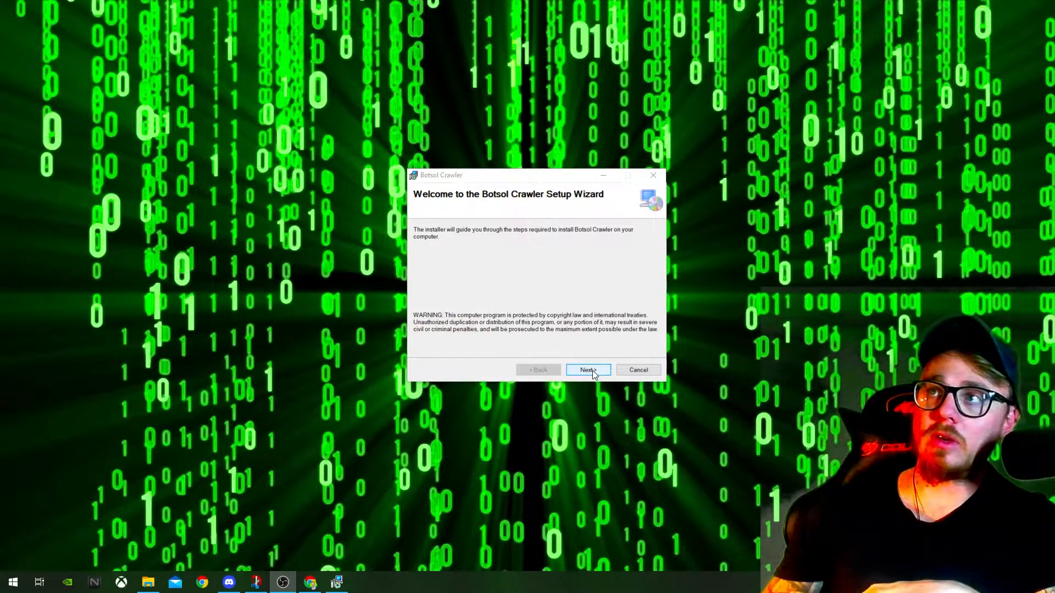
{"action": "left_click", "coordinate": [587, 370]}
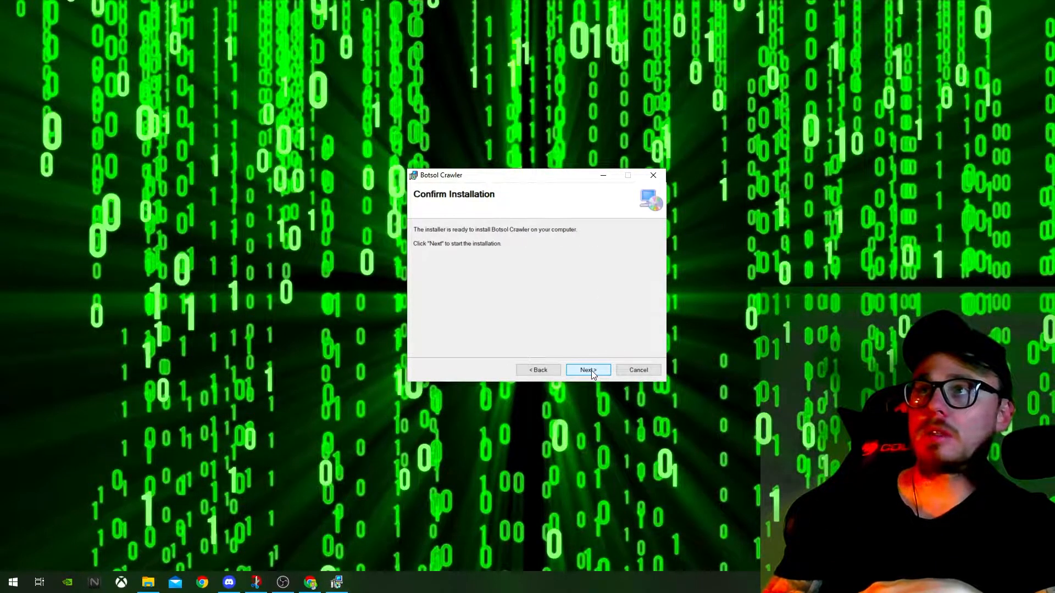
{"action": "left_click", "coordinate": [587, 370]}
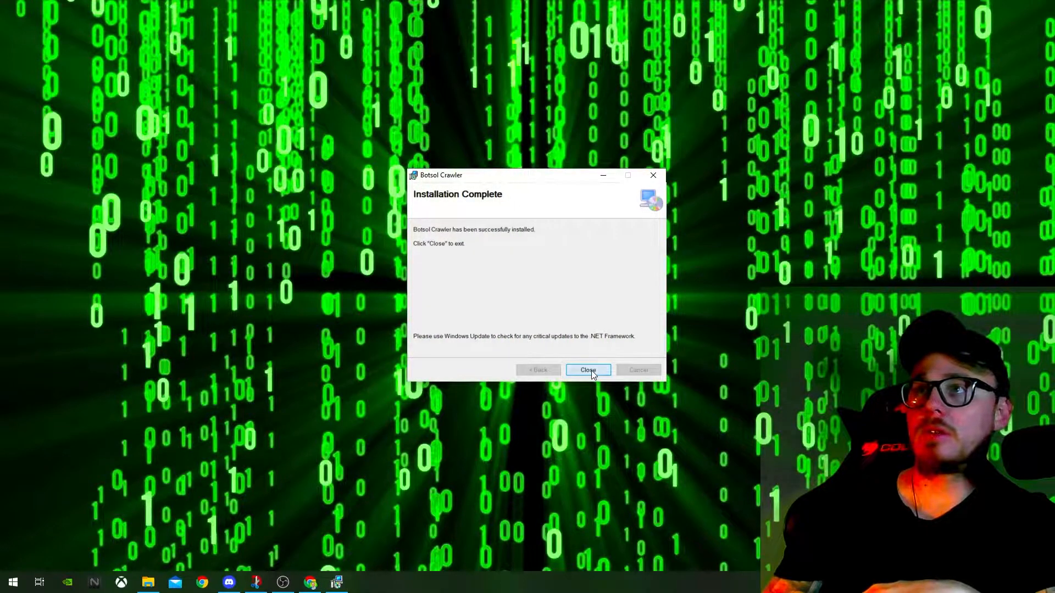
{"action": "left_click", "coordinate": [586, 370]}
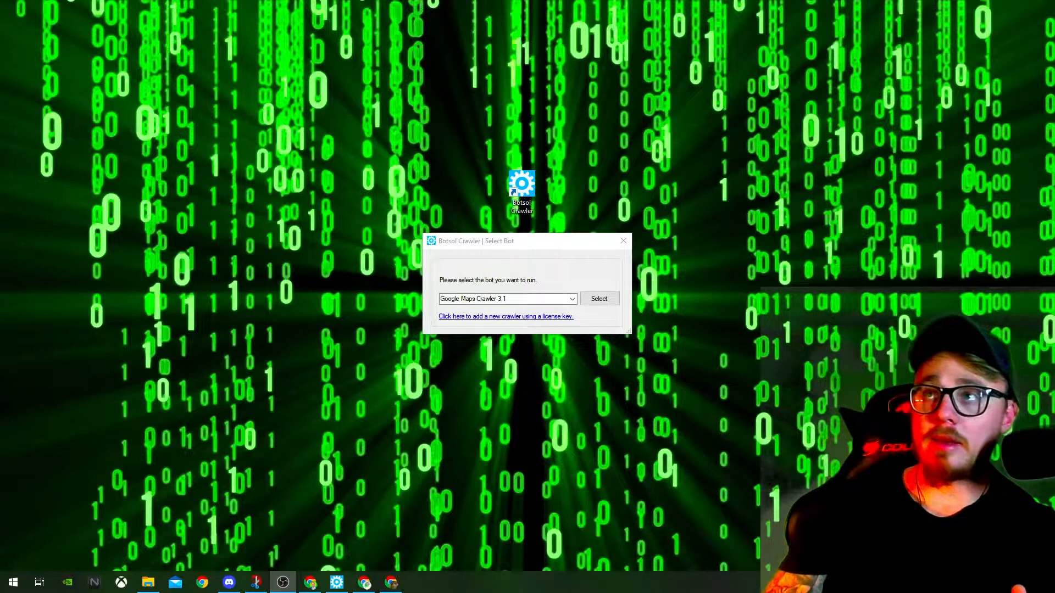
Choose Google Maps Crawler 3.1 from the bot list and launch it
{"action": "left_click", "coordinate": [571, 299]}
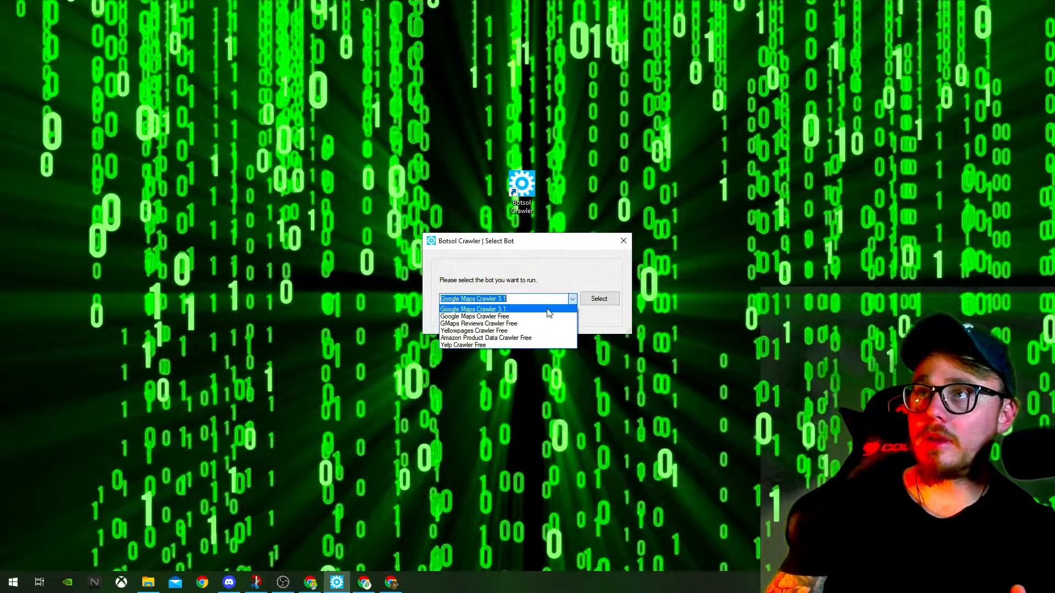
{"action": "mouse_move", "coordinate": [503, 314]}
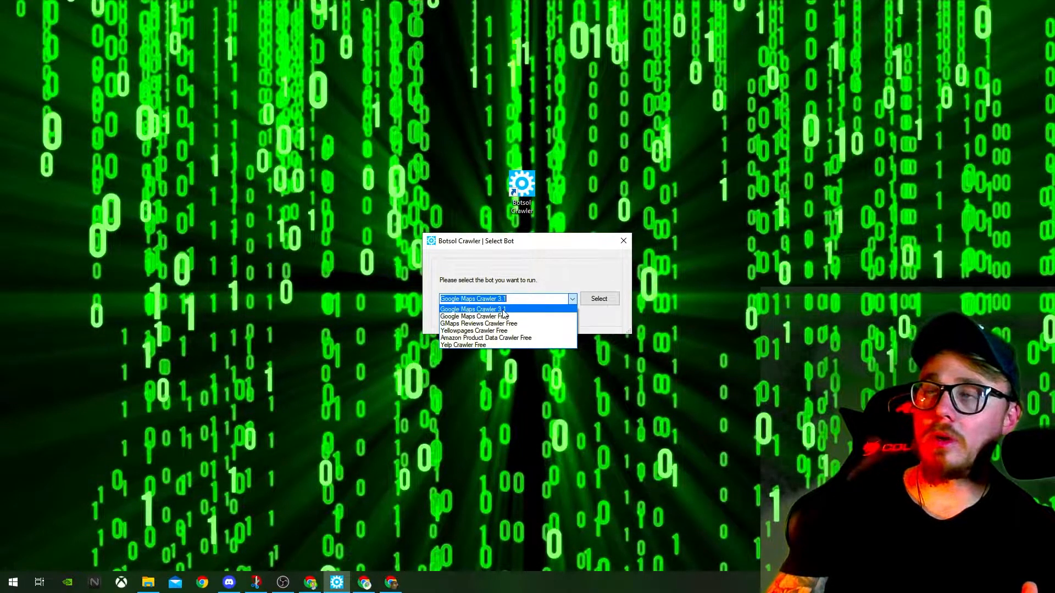
{"action": "left_click", "coordinate": [598, 298]}
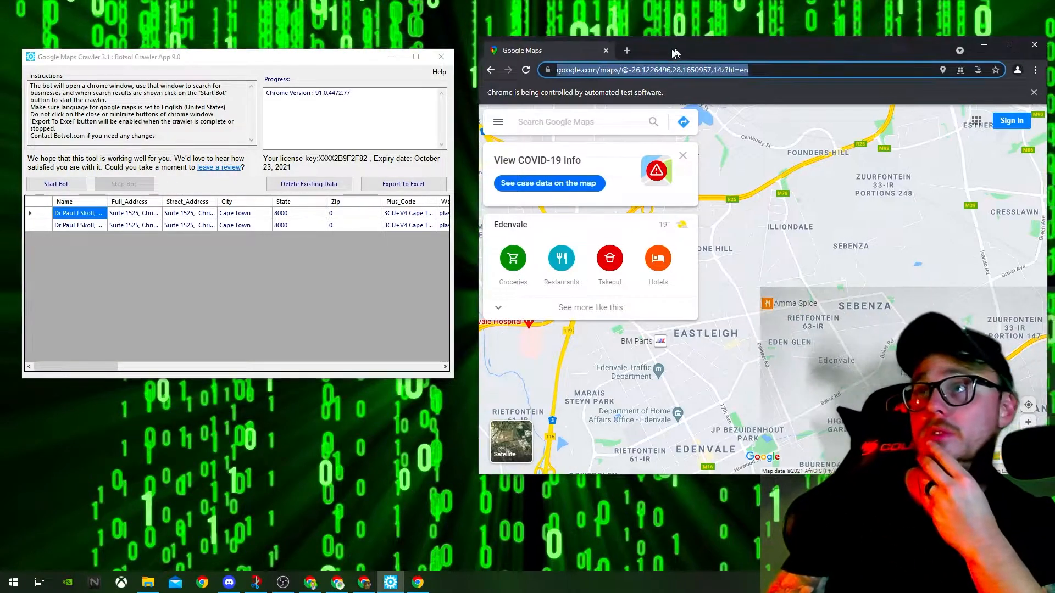
Delete the existing scraped data and confirm Yes in Confirm Delete
{"action": "left_click", "coordinate": [309, 183]}
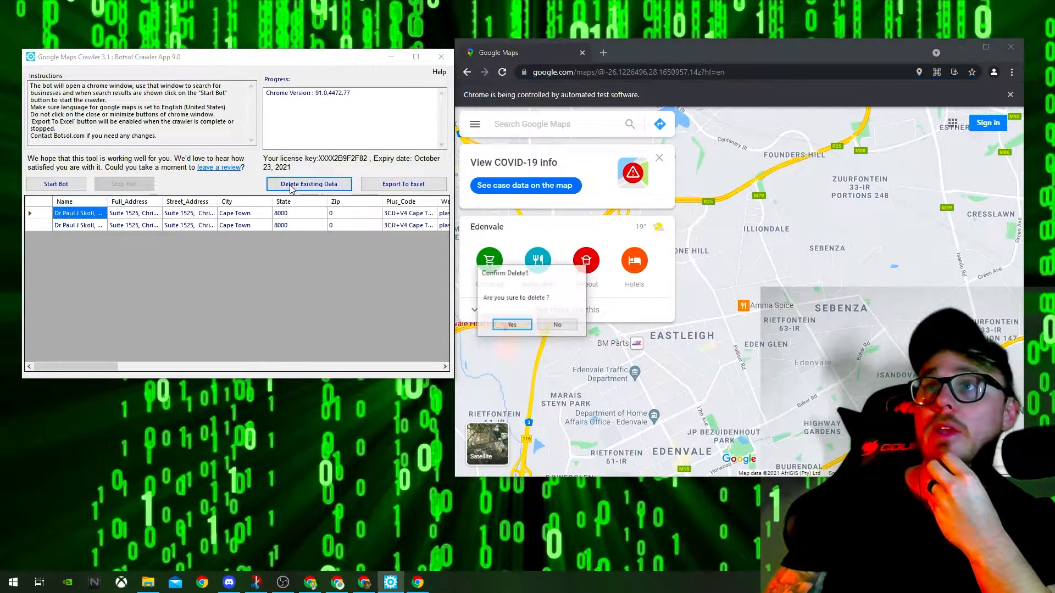
{"action": "left_click", "coordinate": [510, 325]}
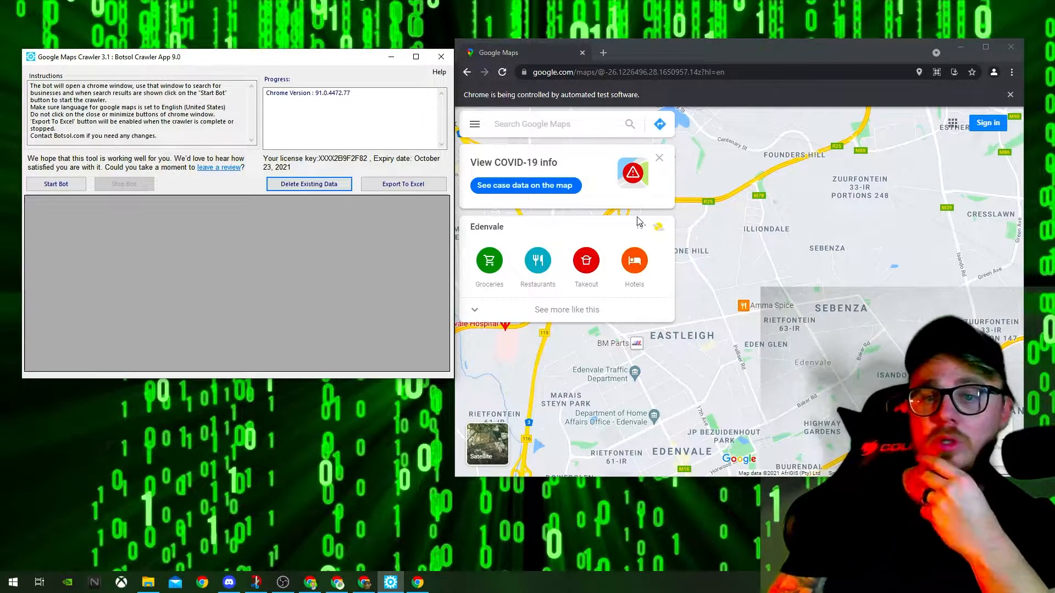
{"action": "mouse_move", "coordinate": [551, 119]}
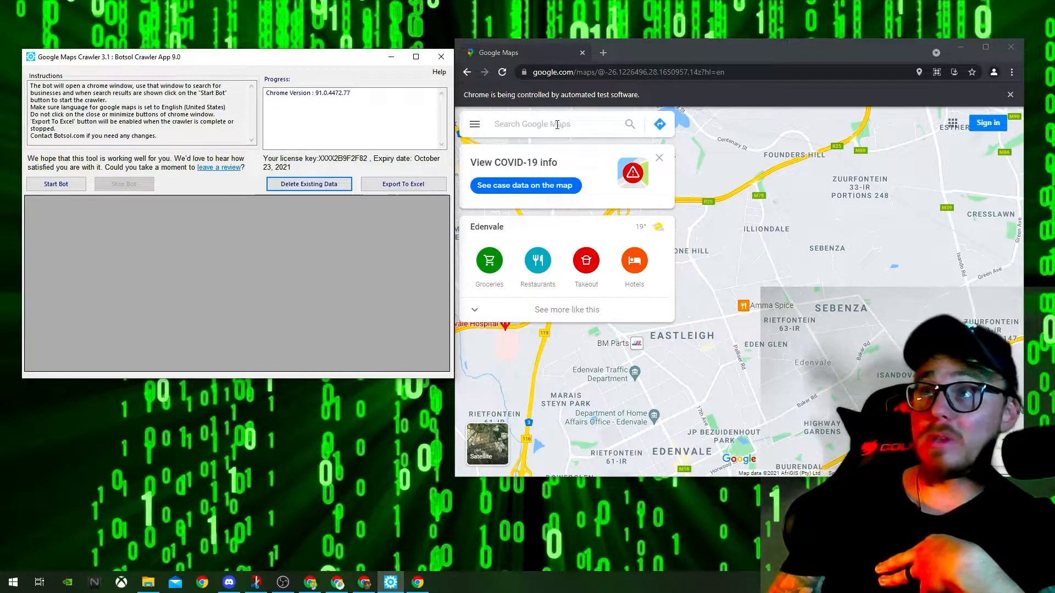
Search Google Maps for 'plastic surgeons cape town'
{"action": "type", "text": "plastic surgeons"}
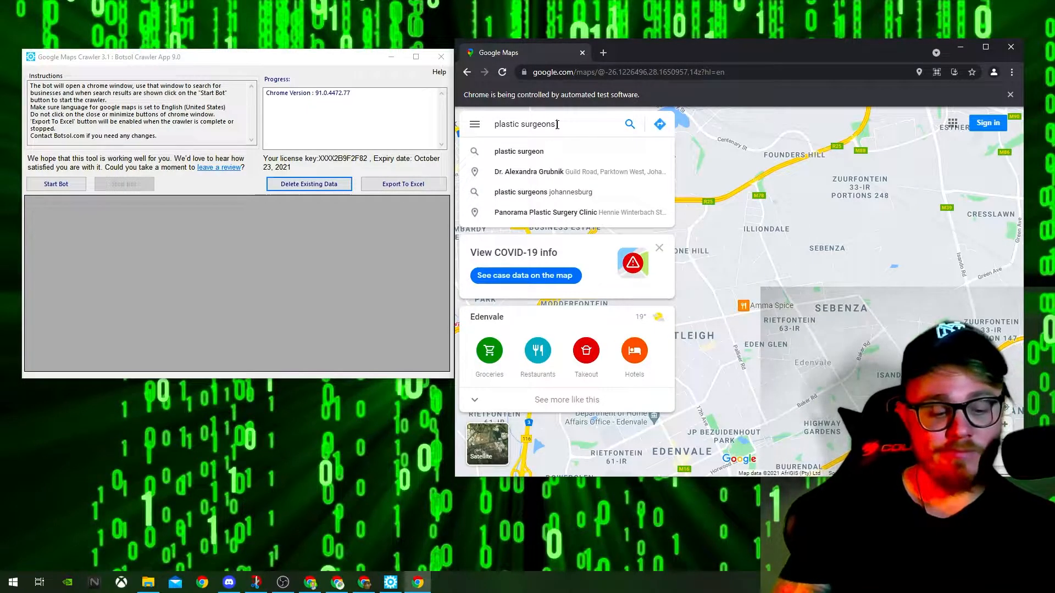
{"action": "type", "text": "cape tow"}
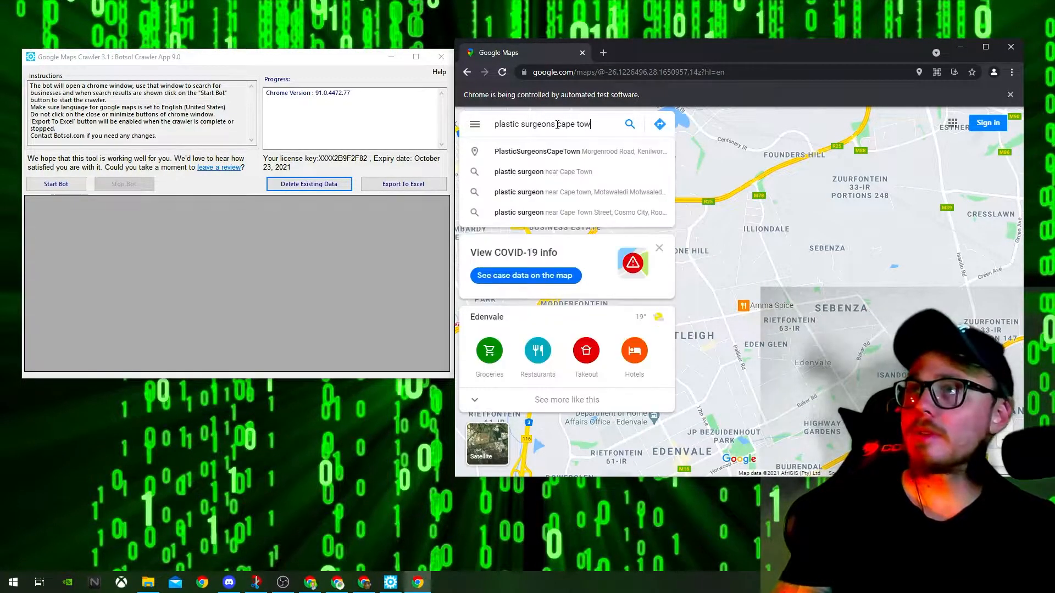
{"action": "key", "text": "Enter"}
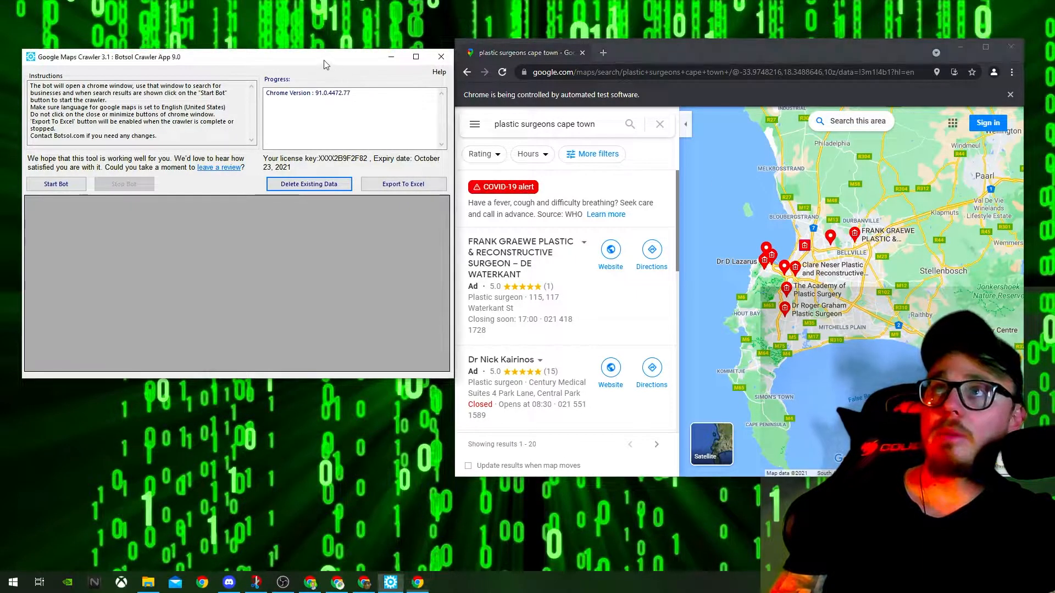
Start the crawler, skipping emails and social links and scraping all records
{"action": "left_click", "coordinate": [56, 183]}
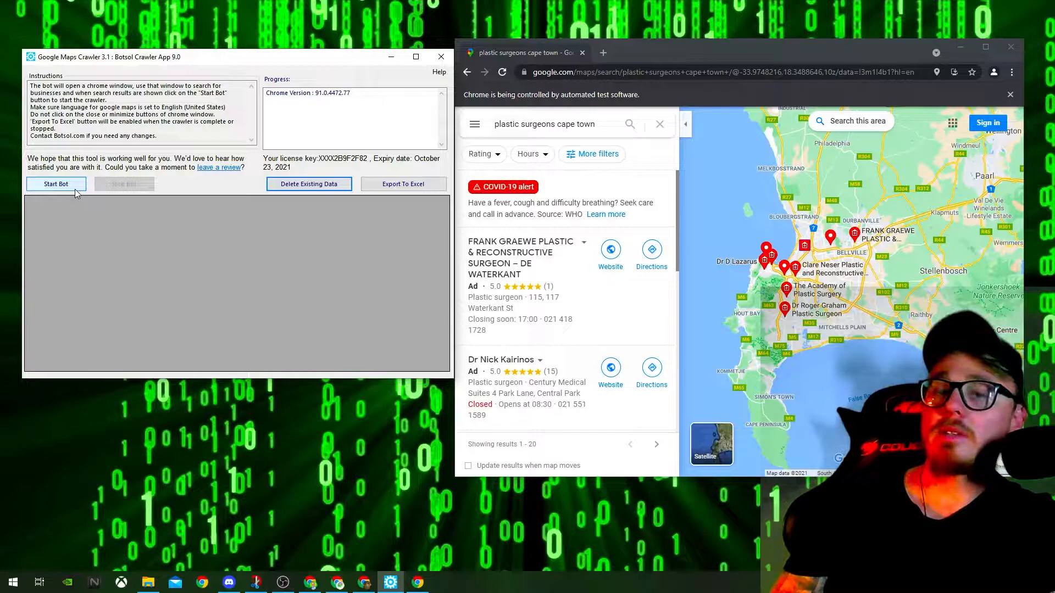
{"action": "left_click", "coordinate": [56, 184]}
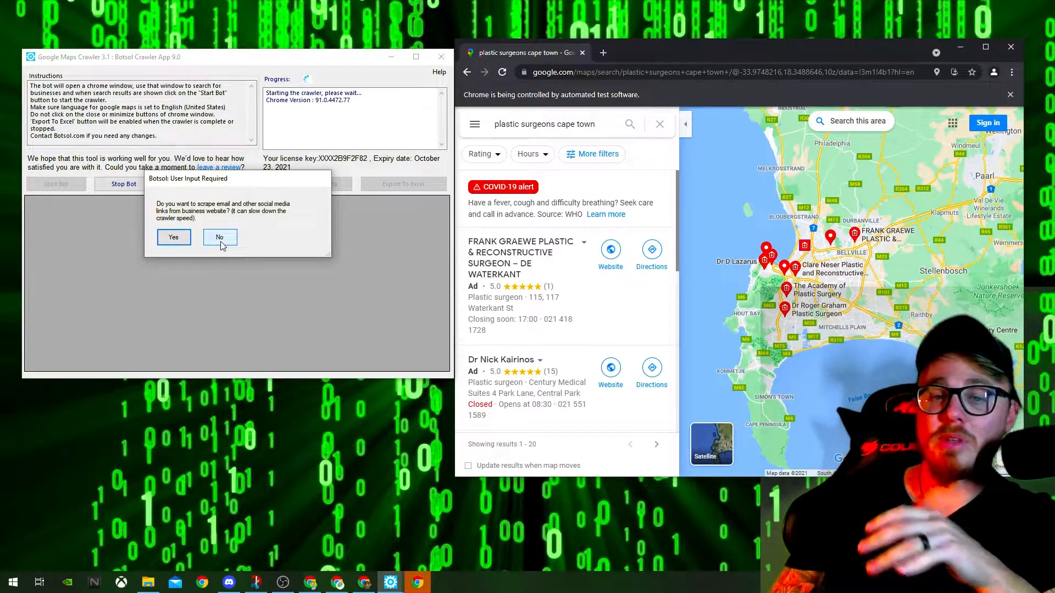
{"action": "left_click", "coordinate": [219, 236]}
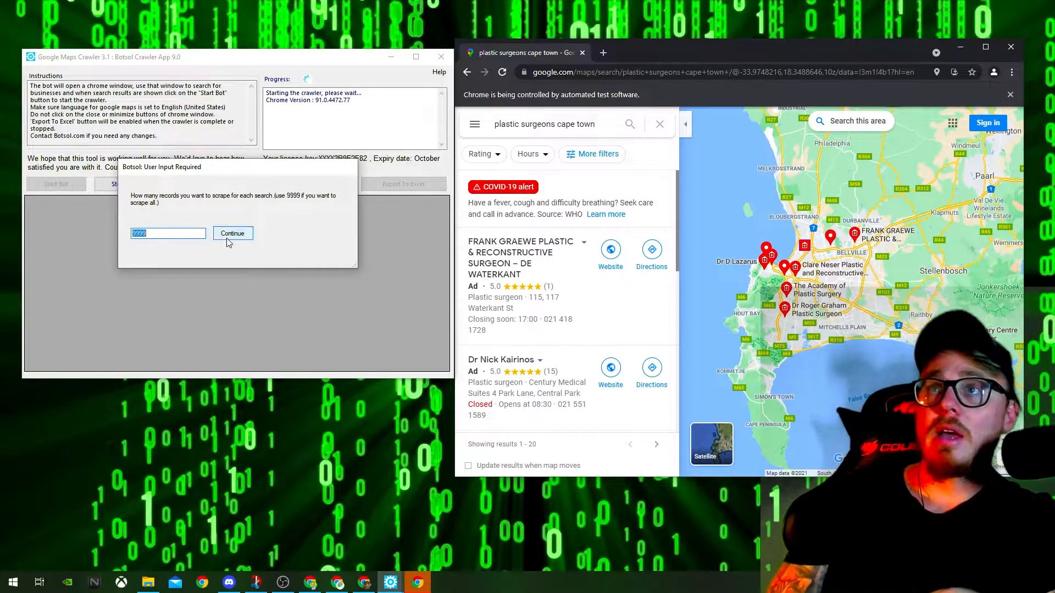
{"action": "left_click", "coordinate": [232, 233]}
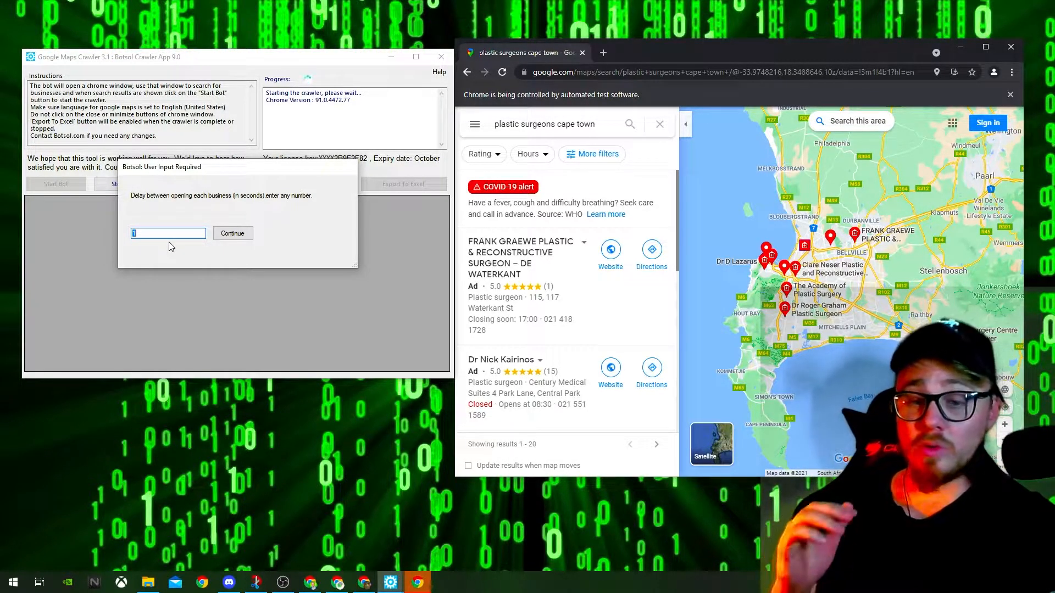
Set the delay between businesses to 2 seconds and continue the crawl
{"action": "key", "text": "Backspace"}
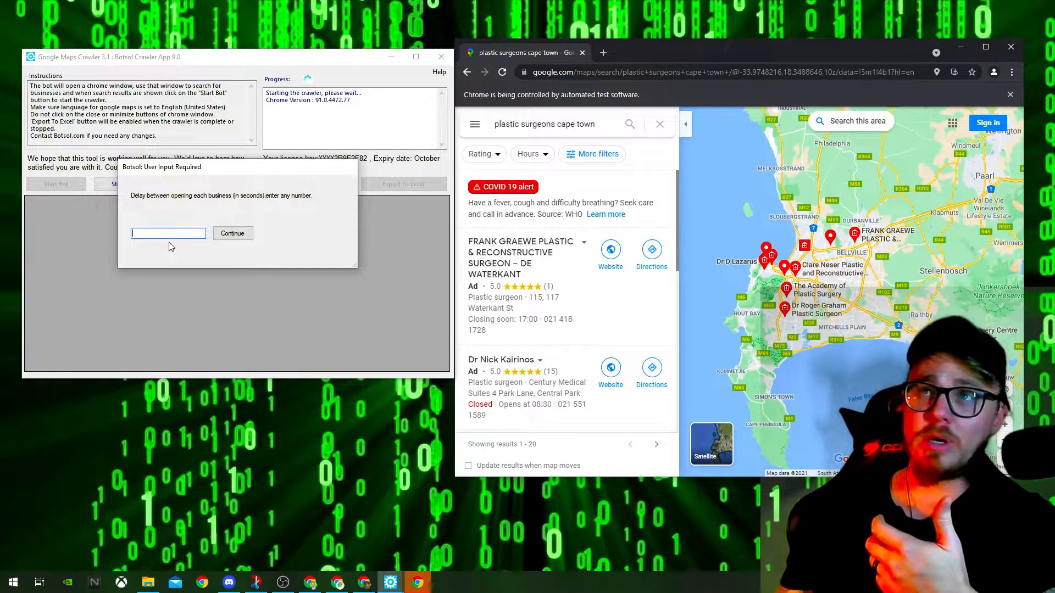
{"action": "type", "text": "3"}
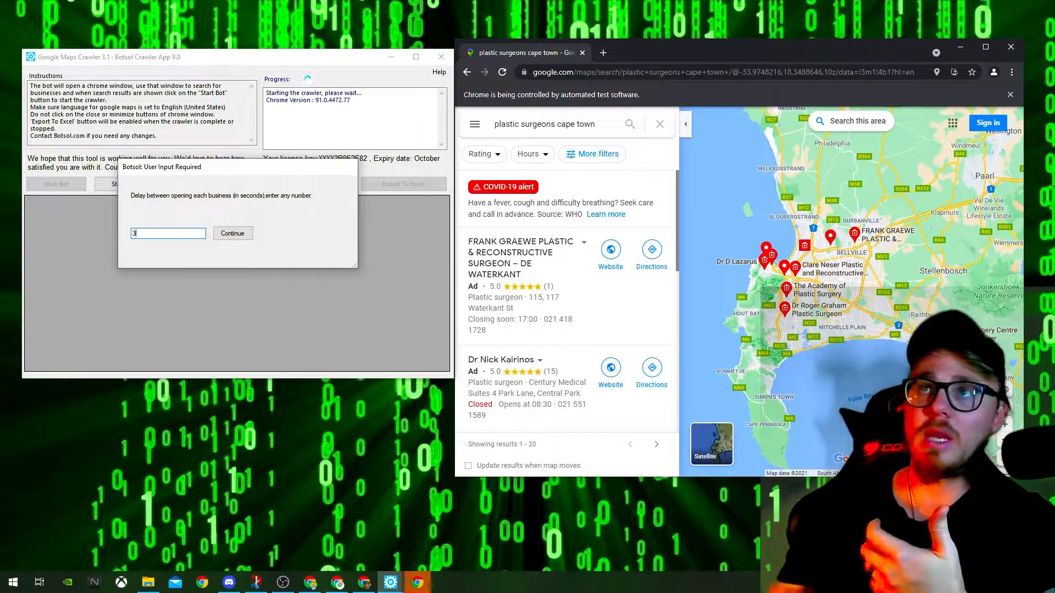
{"action": "type", "text": "2"}
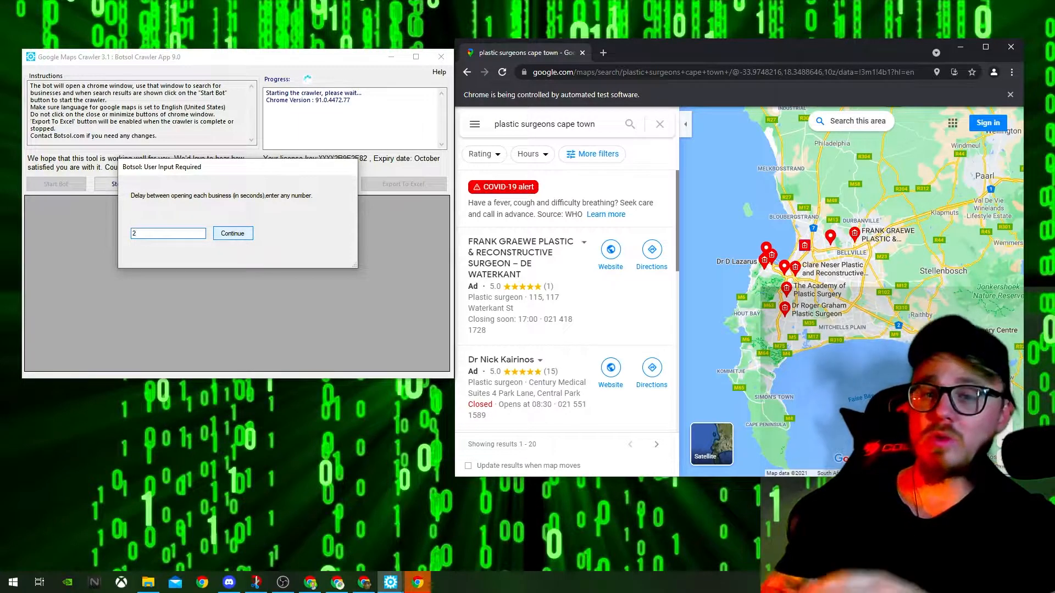
{"action": "left_click", "coordinate": [232, 233]}
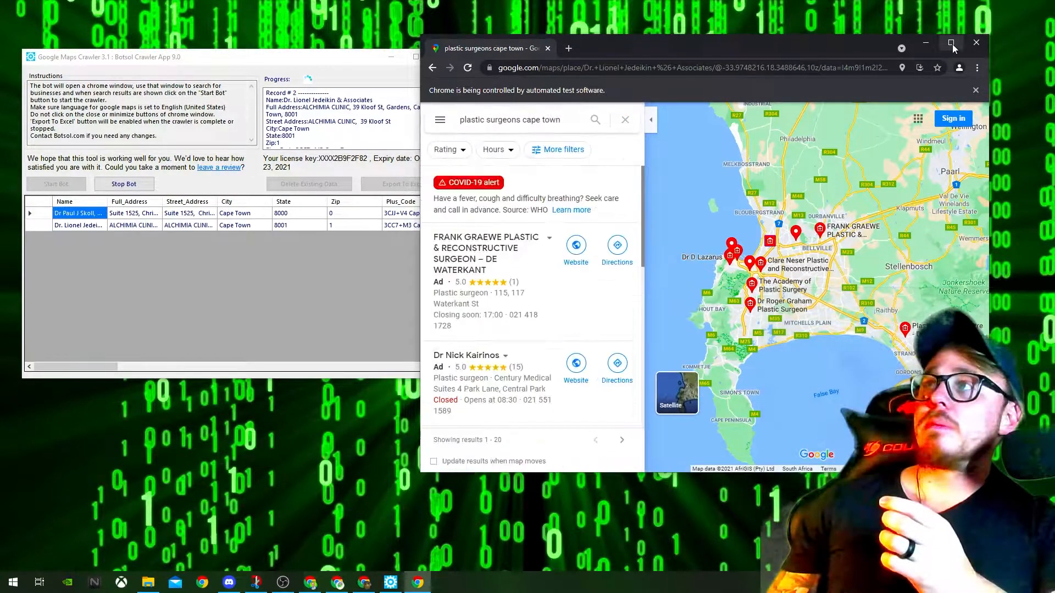
Maximize and restore the automated Chrome window while the bot opens listings
{"action": "scroll", "scroll_direction": "down", "scroll_amount": 3}
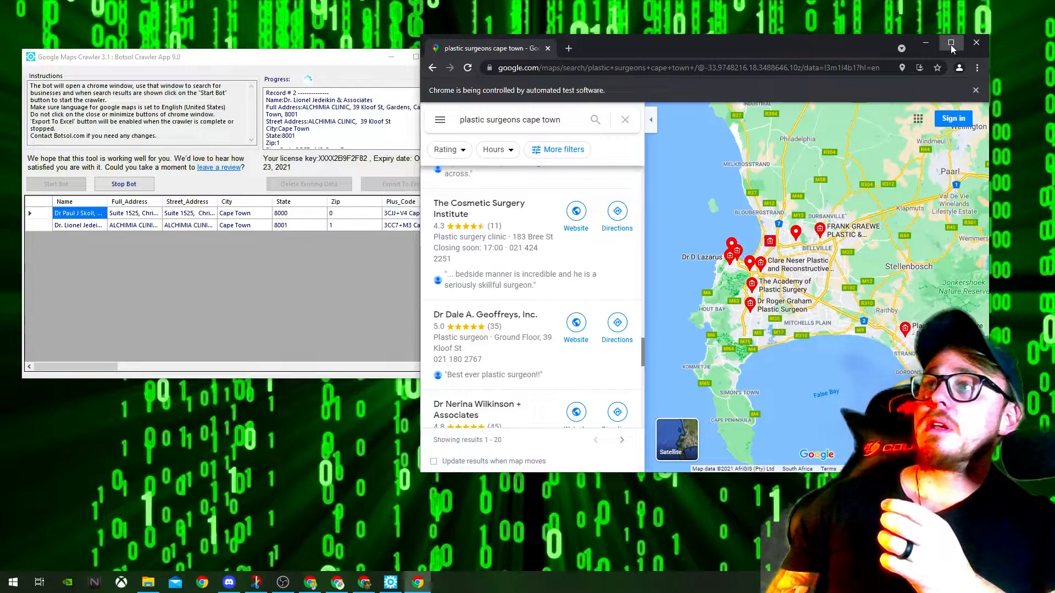
{"action": "left_click", "coordinate": [951, 43]}
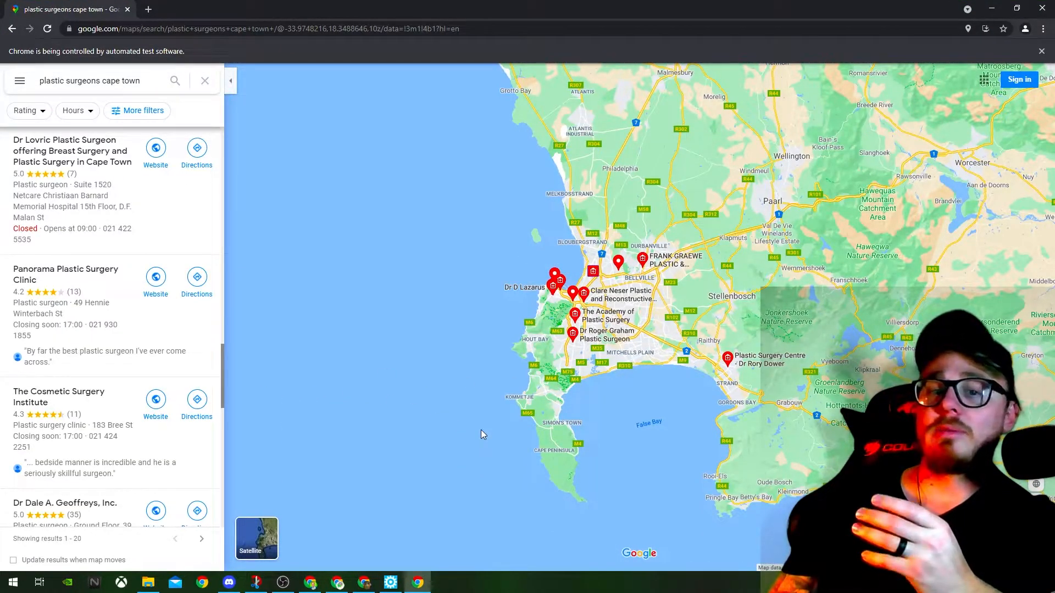
{"action": "left_click", "coordinate": [619, 294]}
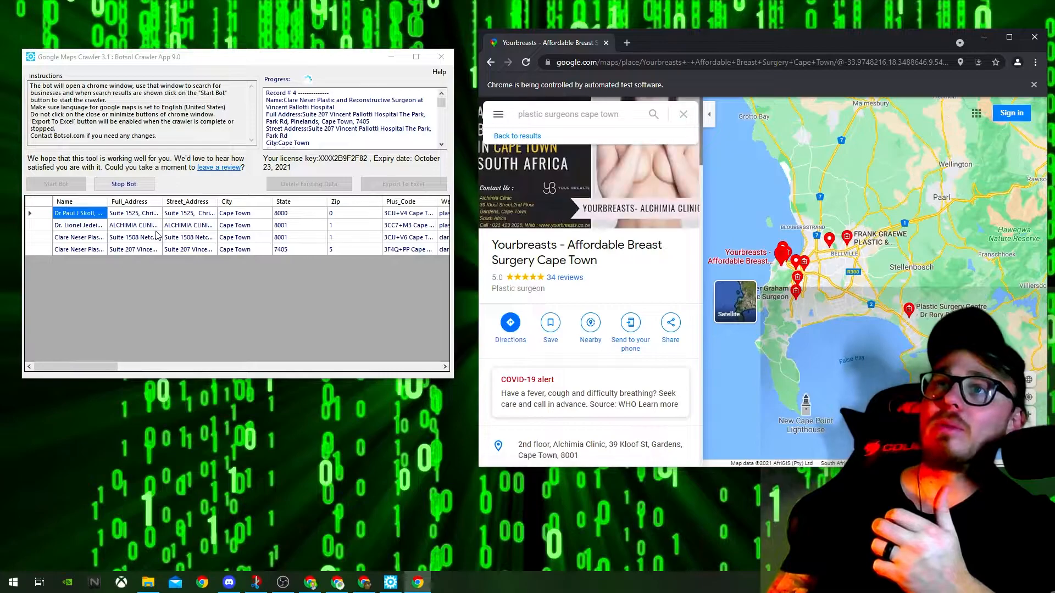
Check the results grid and stop the bot once nine listings are gathered
{"action": "left_click", "coordinate": [516, 135]}
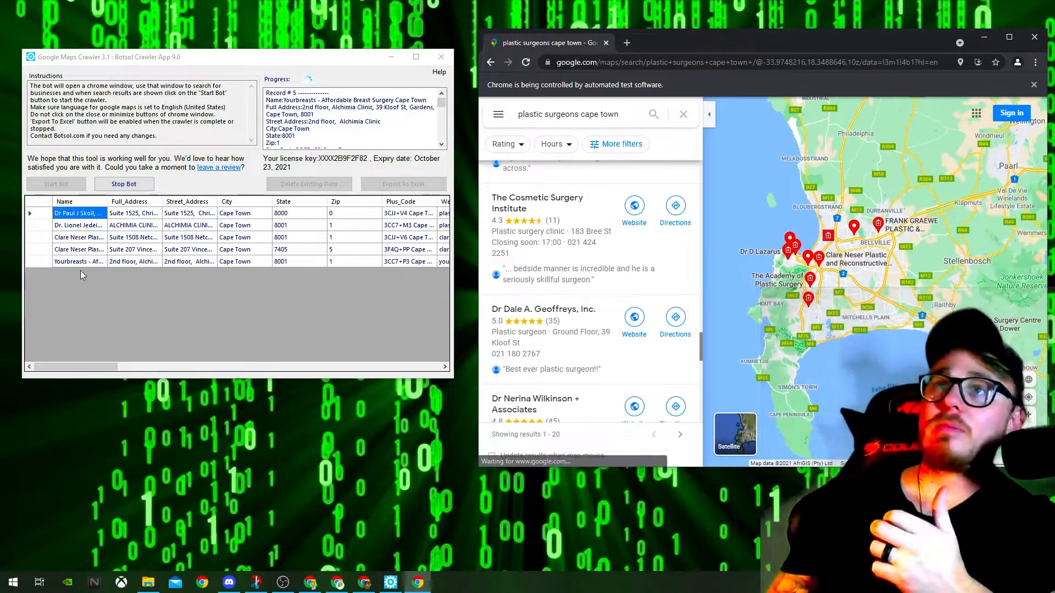
{"action": "left_click", "coordinate": [791, 240]}
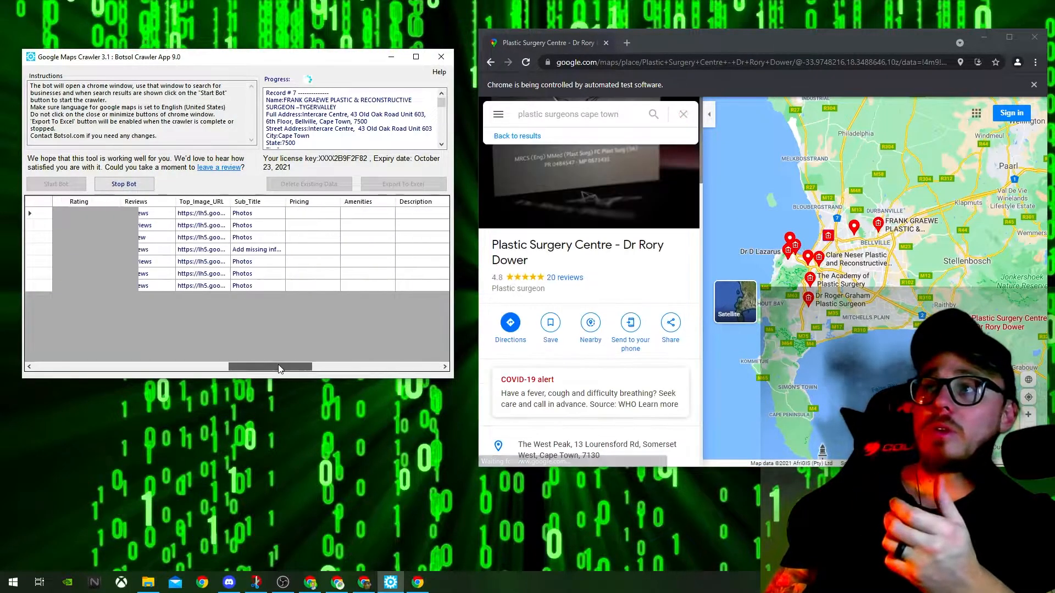
{"action": "left_click", "coordinate": [518, 136]}
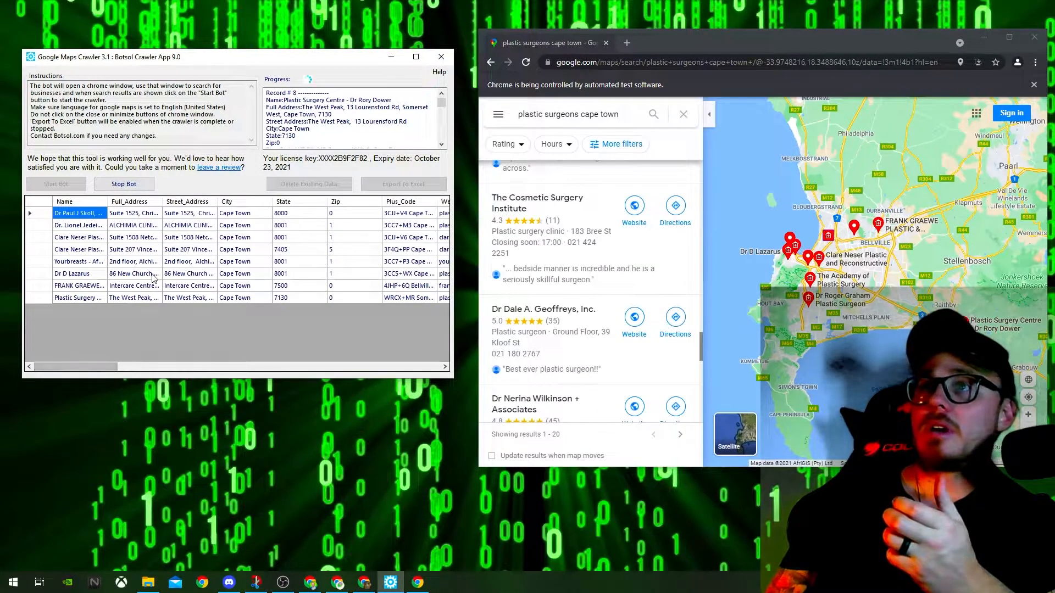
{"action": "left_click", "coordinate": [811, 281]}
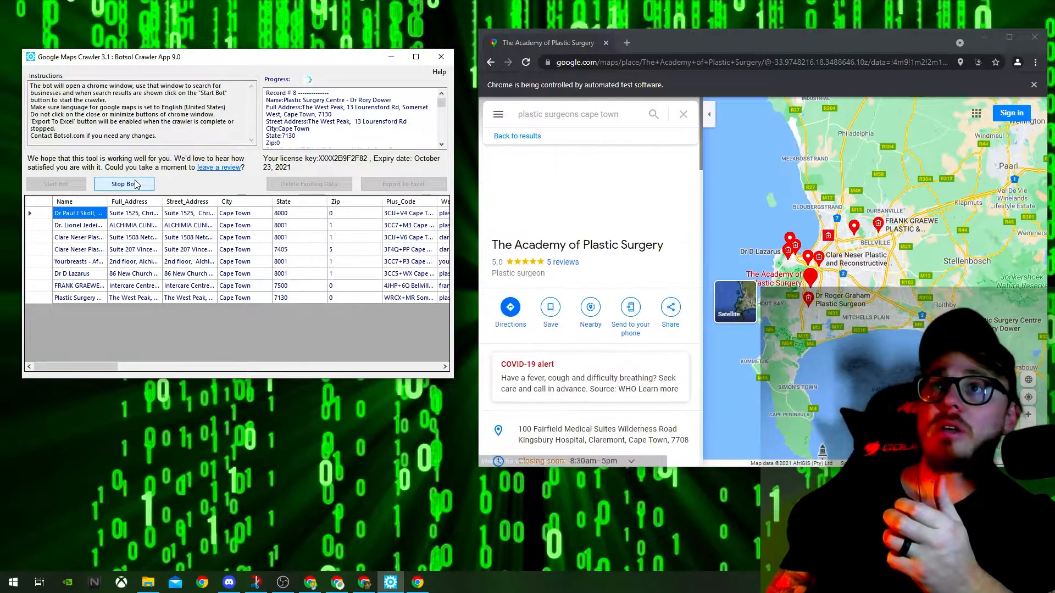
{"action": "left_click", "coordinate": [517, 136]}
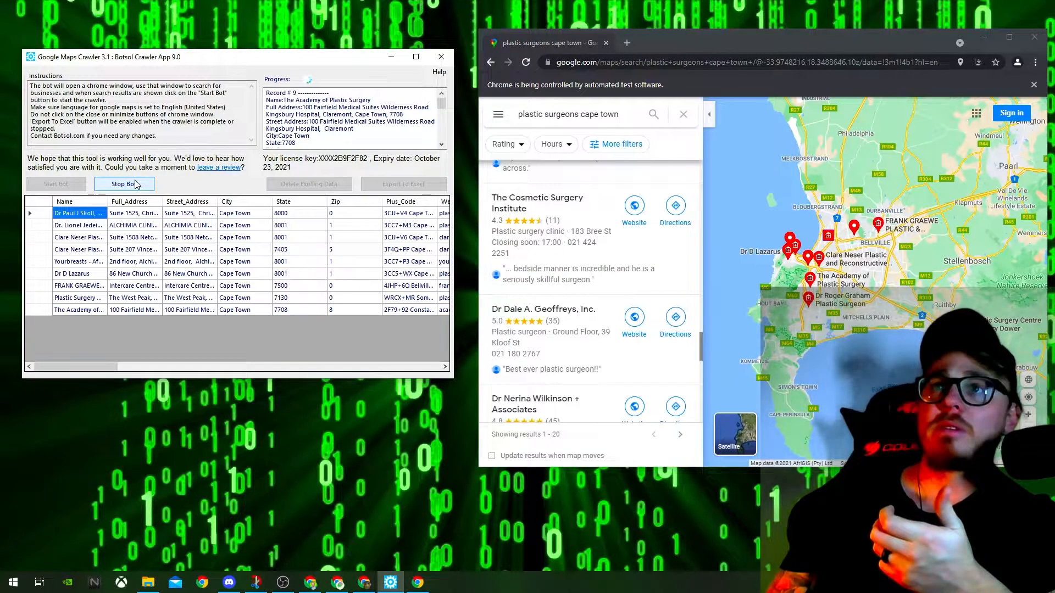
{"action": "left_click", "coordinate": [123, 183]}
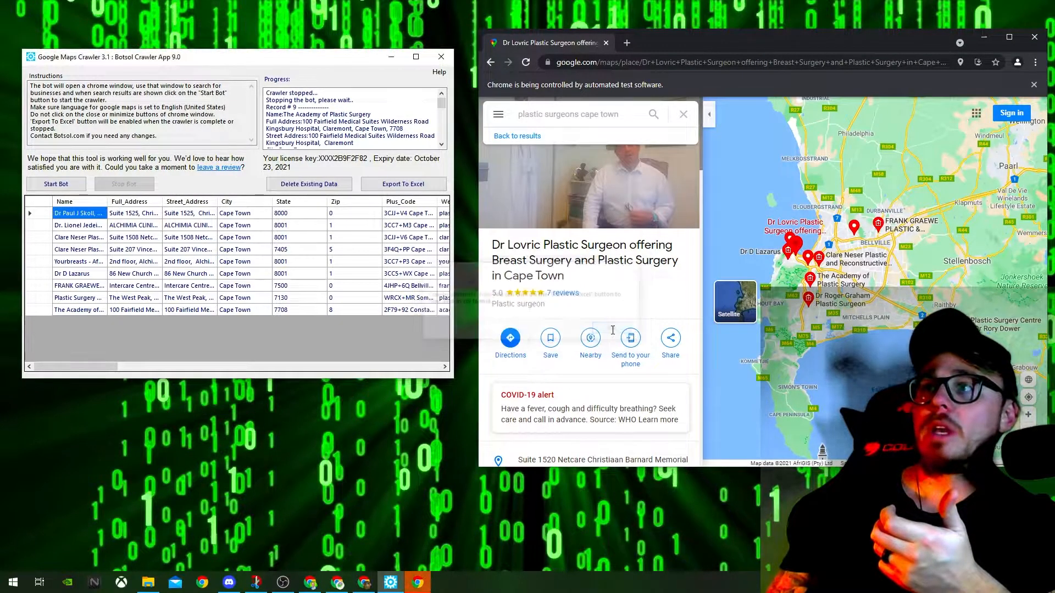
Export the records to Excel, saving them as a CSV named 'plastic suregoen'
{"action": "left_click", "coordinate": [404, 183]}
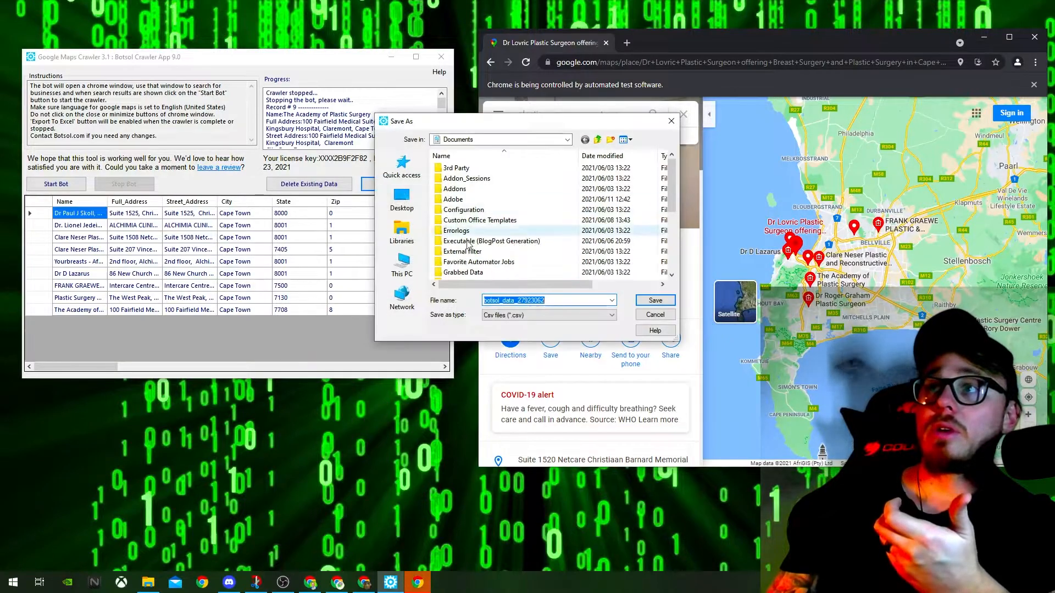
{"action": "type", "text": "pla"}
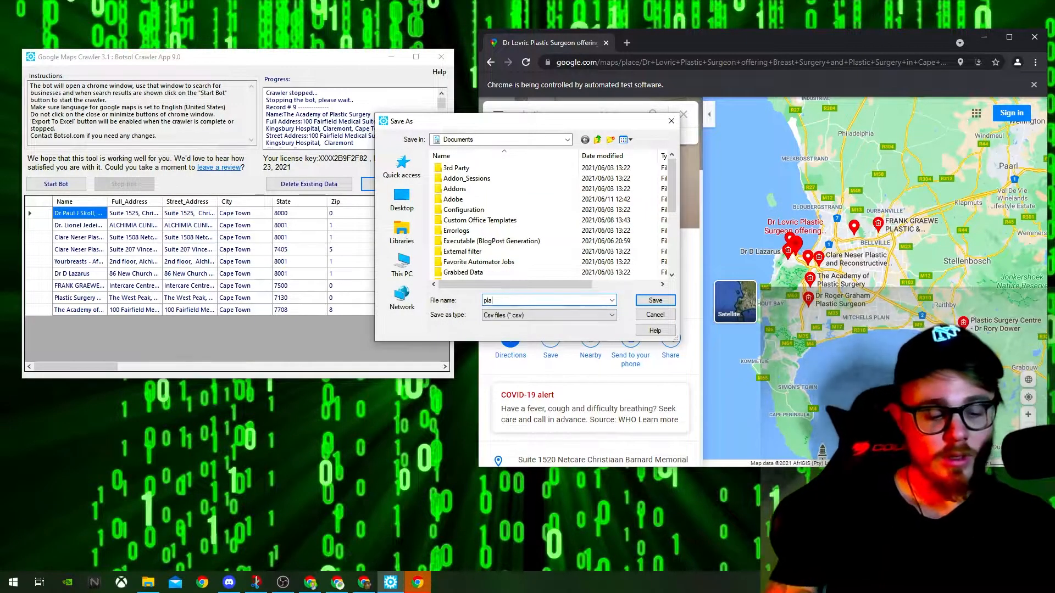
{"action": "type", "text": "plastic suregoen"}
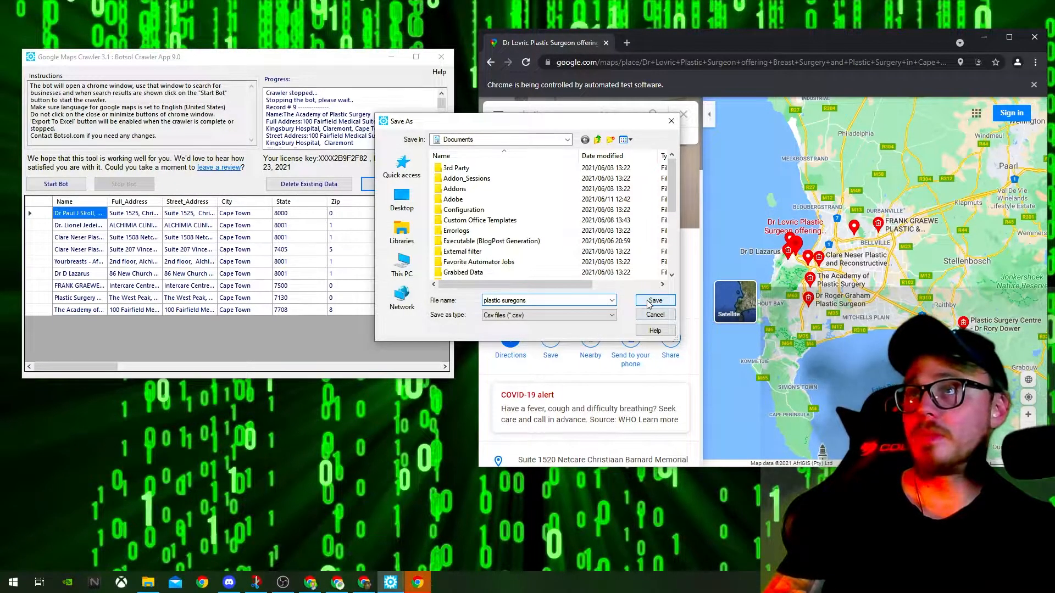
{"action": "left_click", "coordinate": [654, 301]}
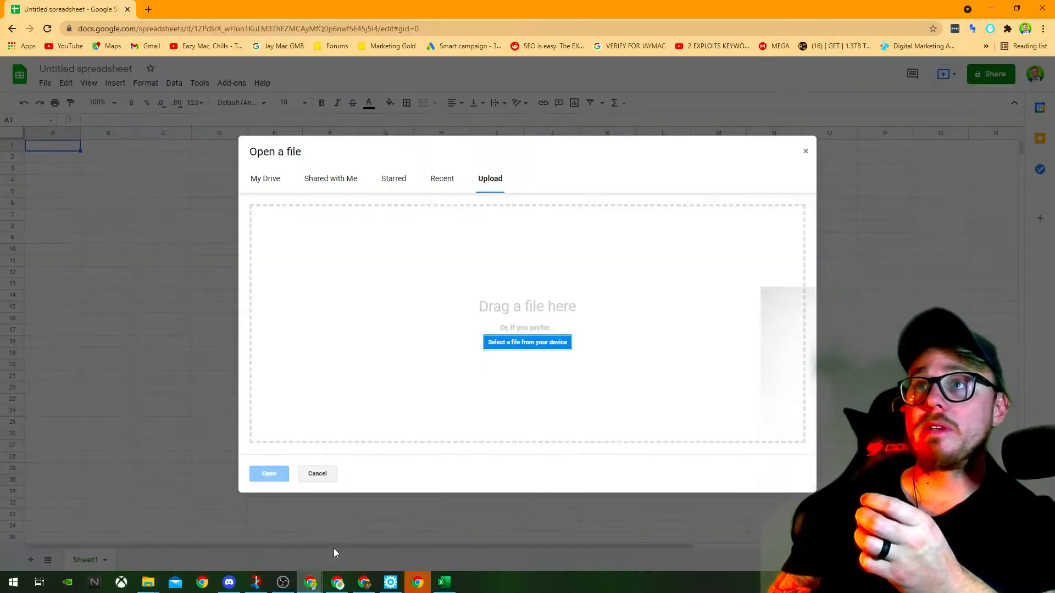
{"action": "mouse_move", "coordinate": [305, 428]}
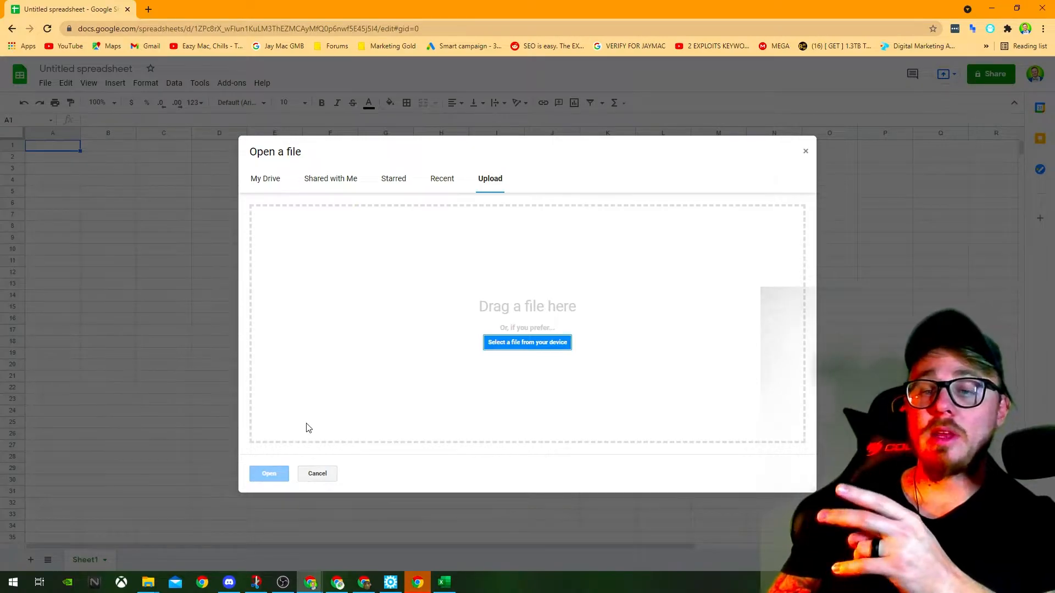
{"action": "mouse_move", "coordinate": [527, 304]}
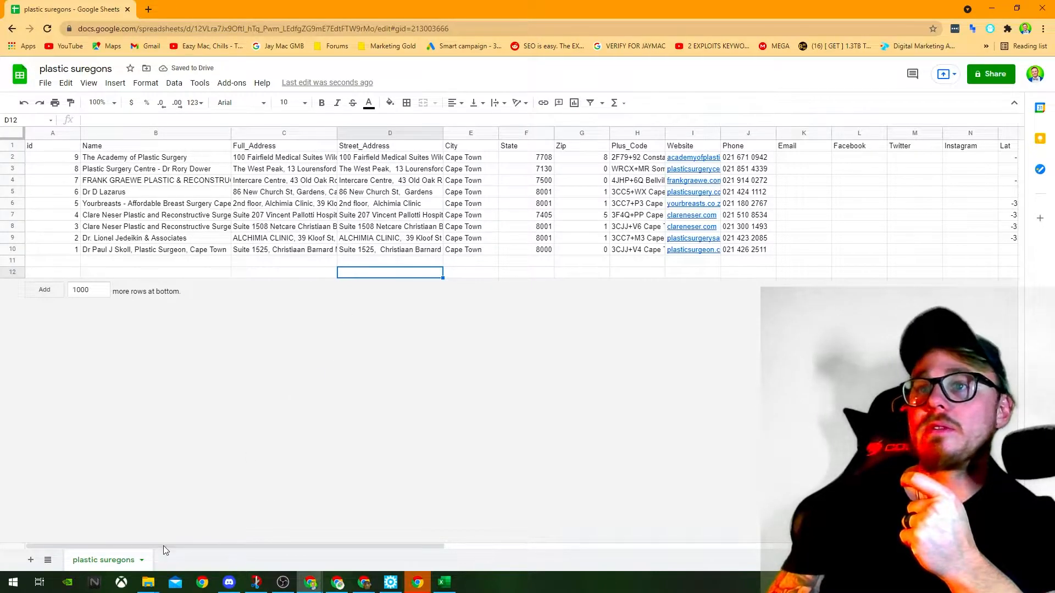
{"action": "left_click_drag", "start_coordinate": [165, 546], "coordinate": [393, 545]}
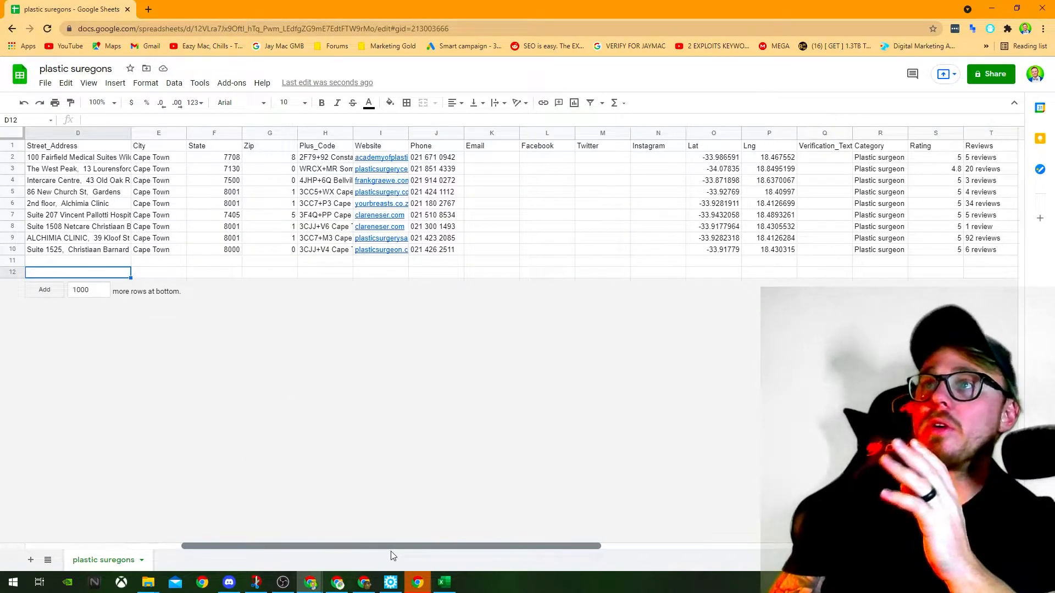
{"action": "scroll", "scroll_direction": "right", "scroll_amount": 3}
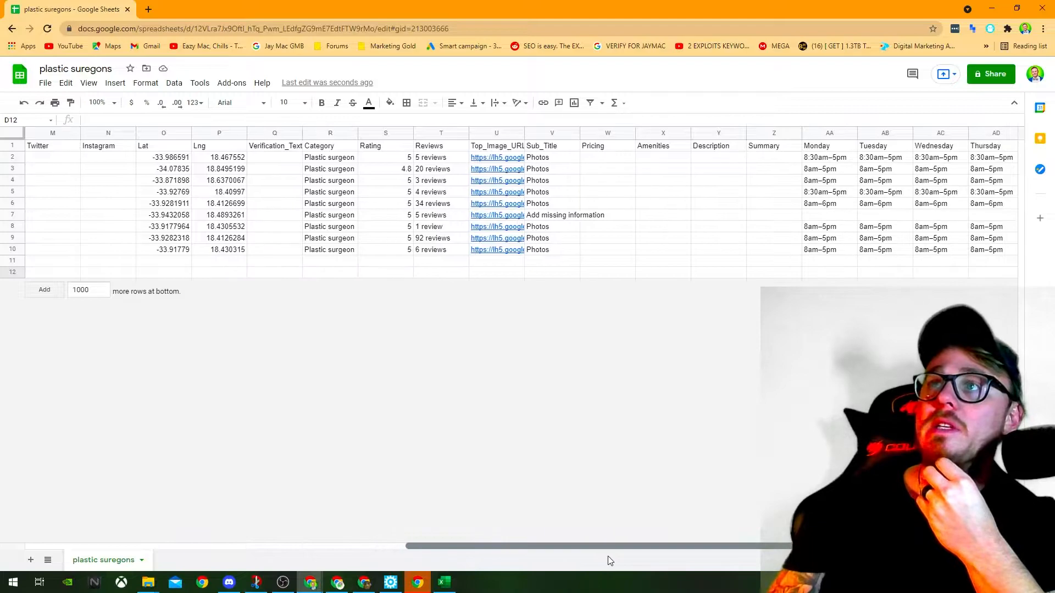